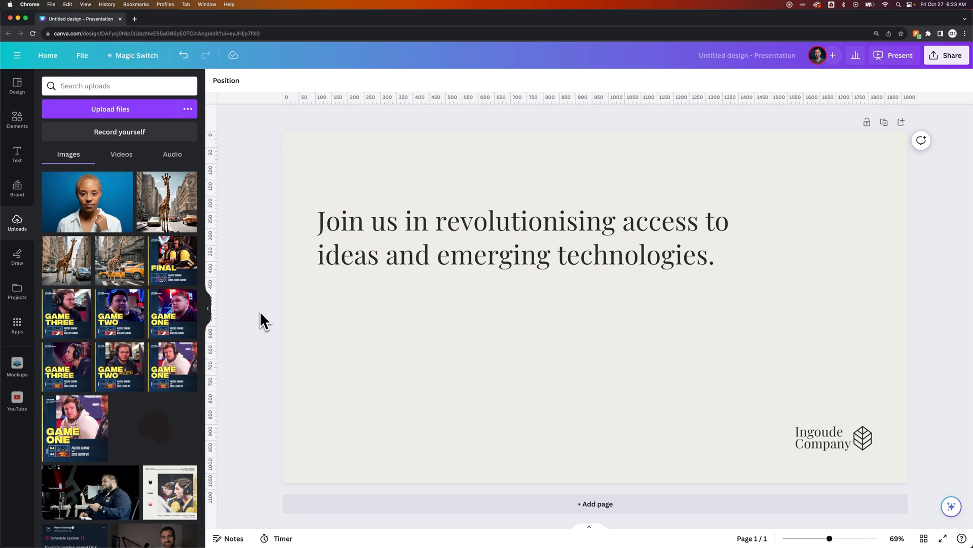
mouse_move(254, 314)
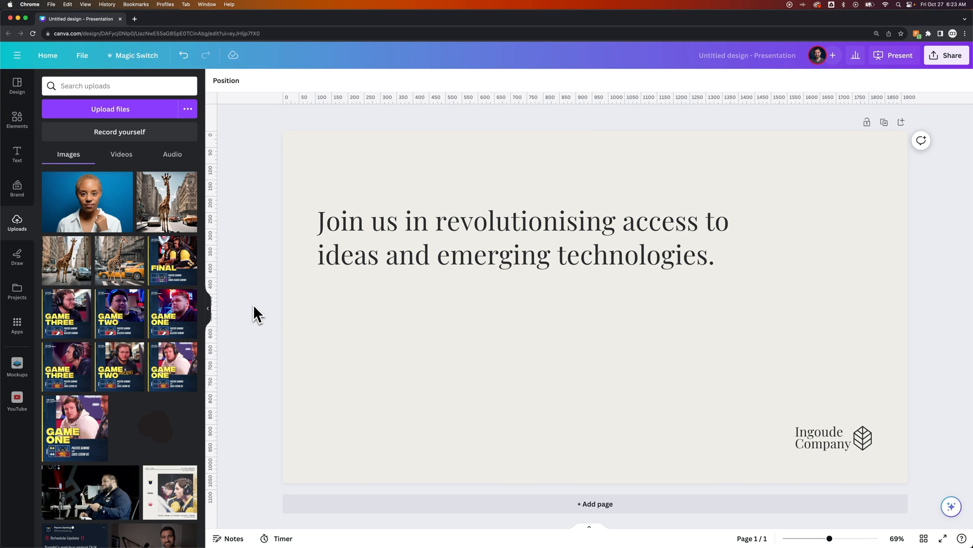
mouse_move(261, 312)
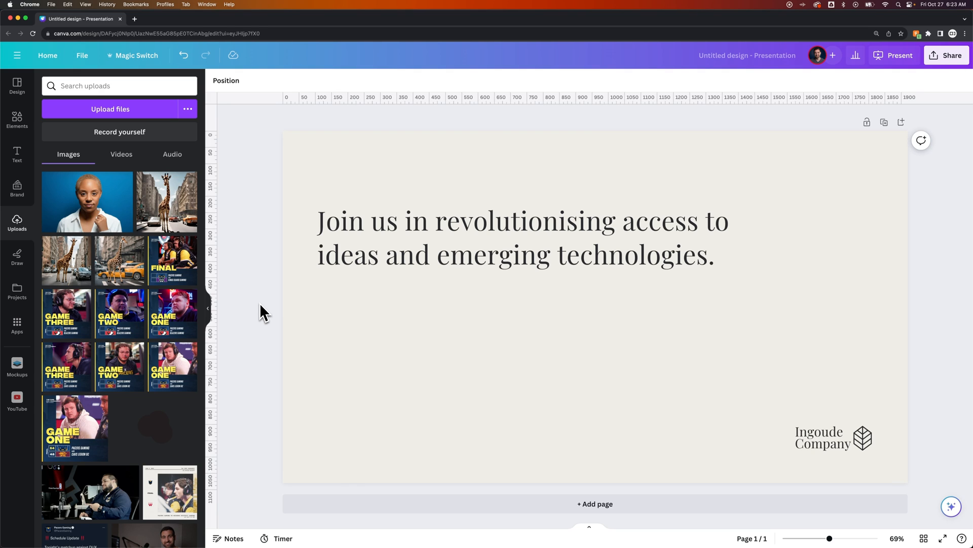
mouse_move(17, 122)
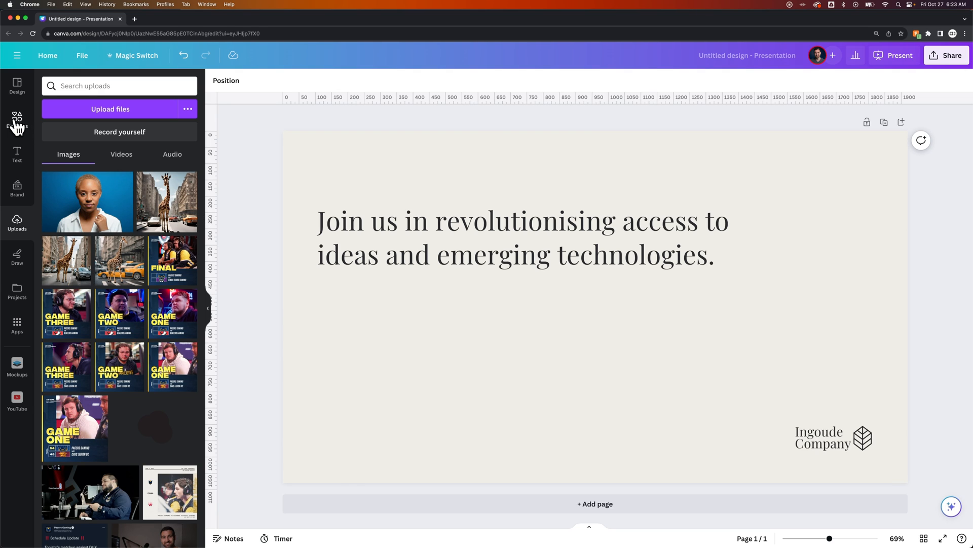
mouse_move(84, 209)
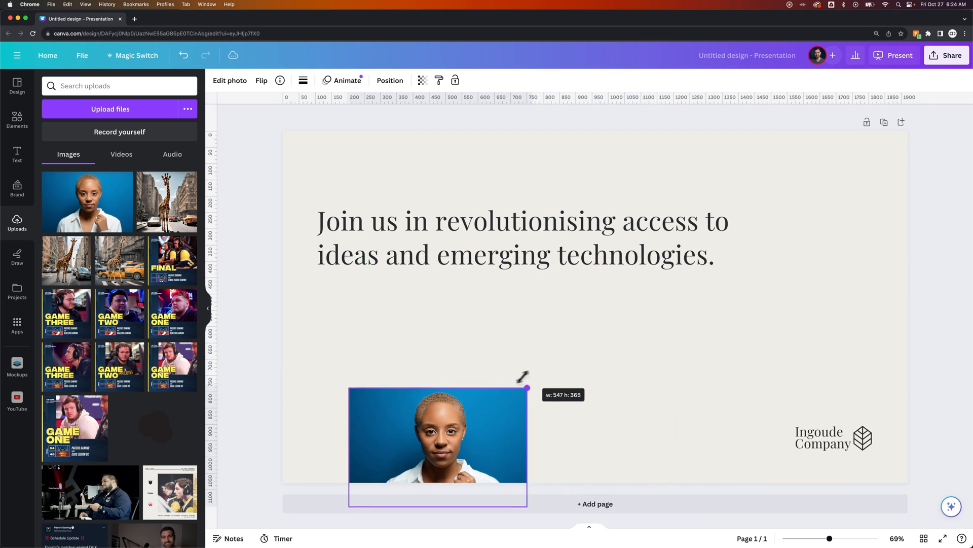
Step: Enlarge the portrait to about half the slide width and position it beneath the headline
drag(527, 387, 641, 311)
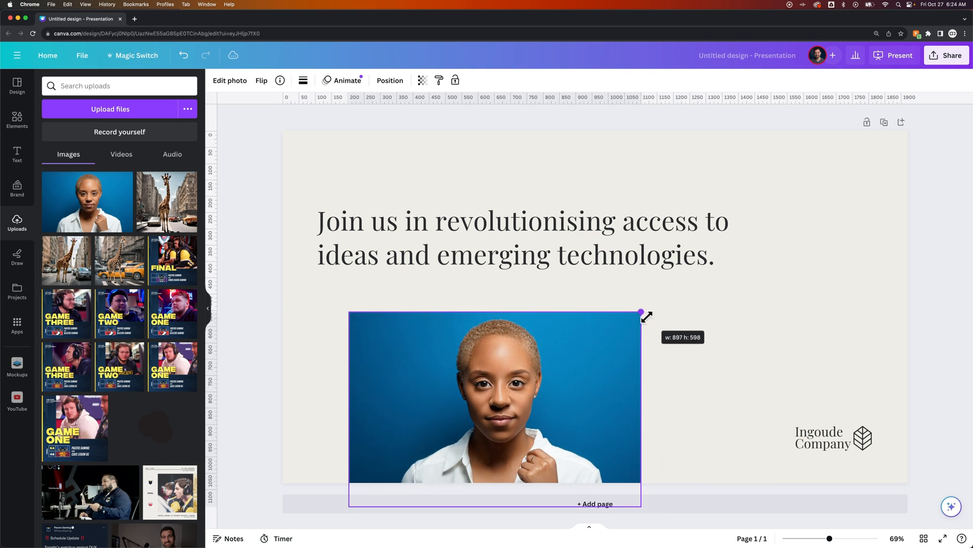
drag(640, 312, 624, 270)
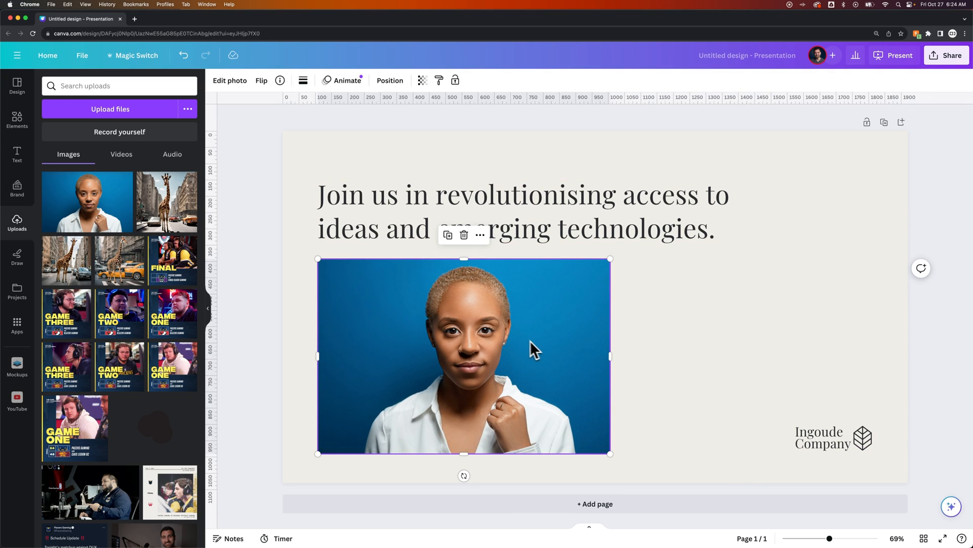
mouse_move(556, 360)
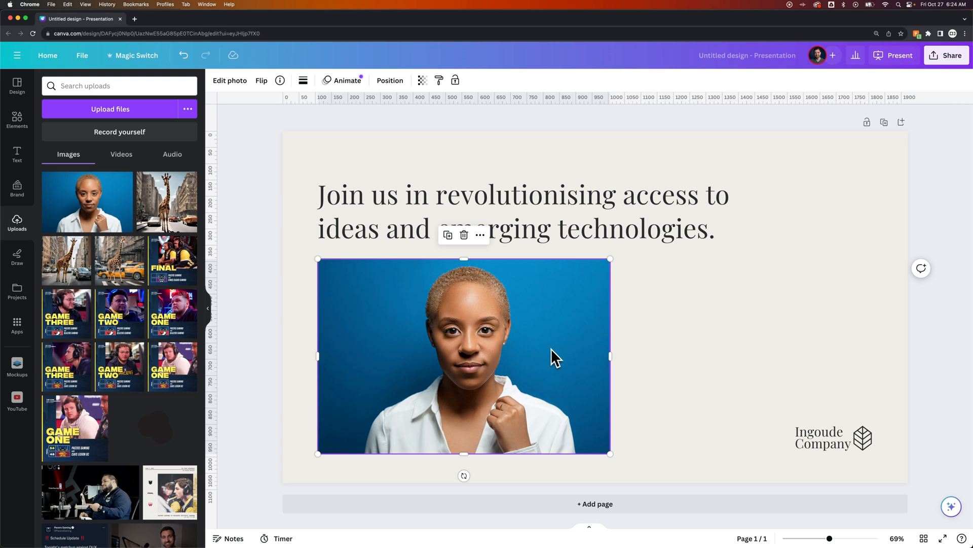
Step: Enter Crop mode via Edit photo and constrain the portrait to a 1:1 square
click(229, 80)
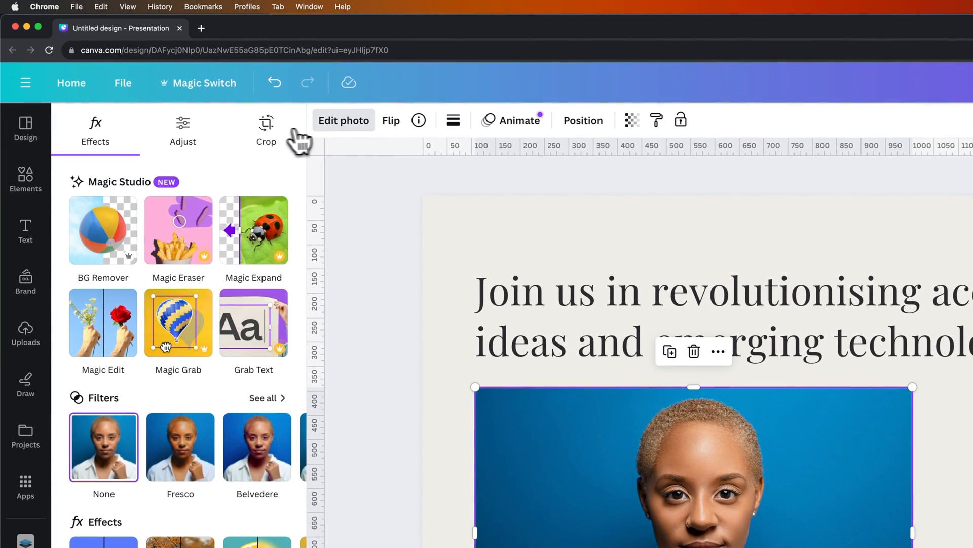
click(266, 126)
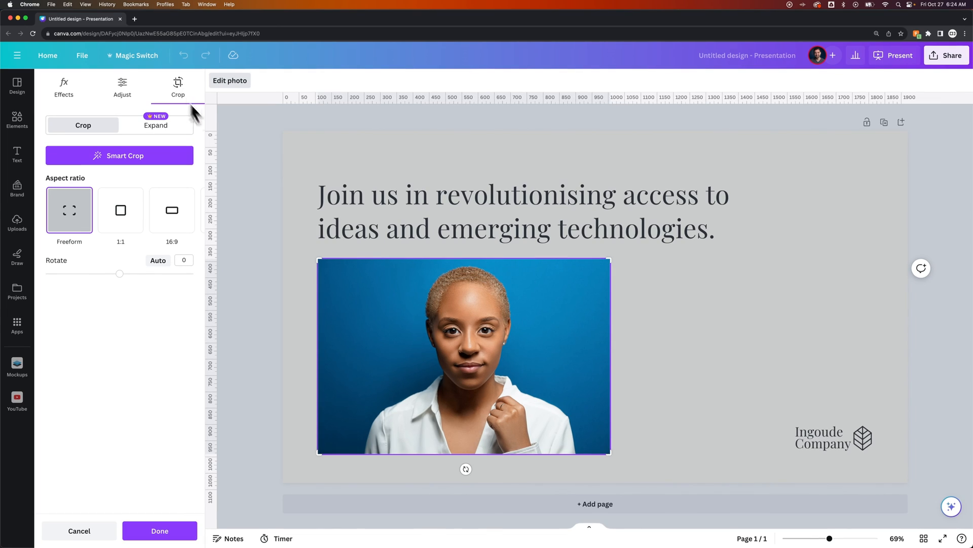
mouse_move(768, 355)
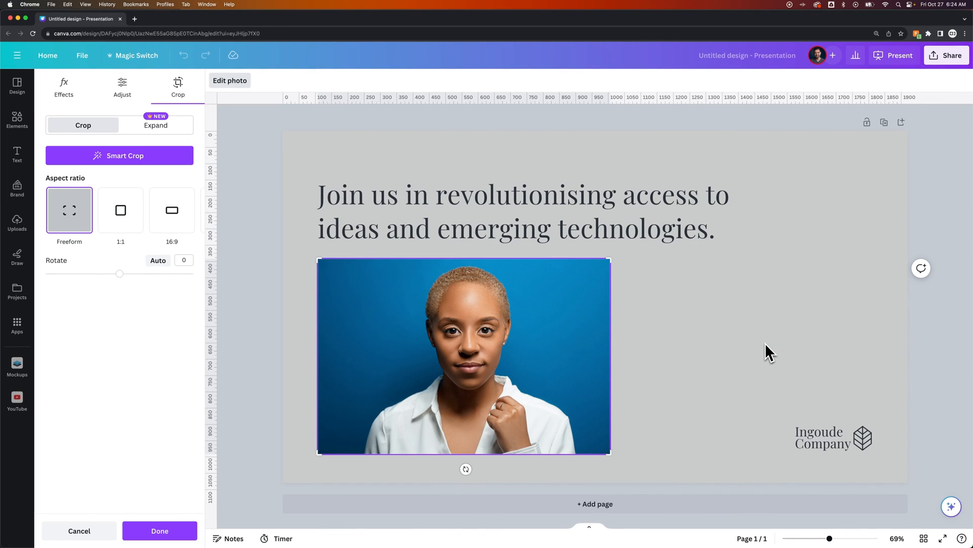
mouse_move(518, 337)
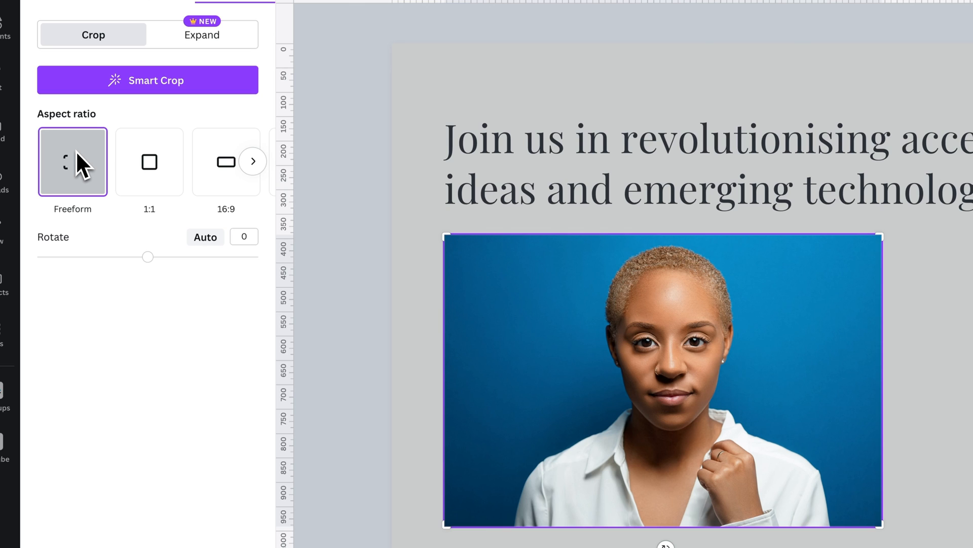
mouse_move(152, 162)
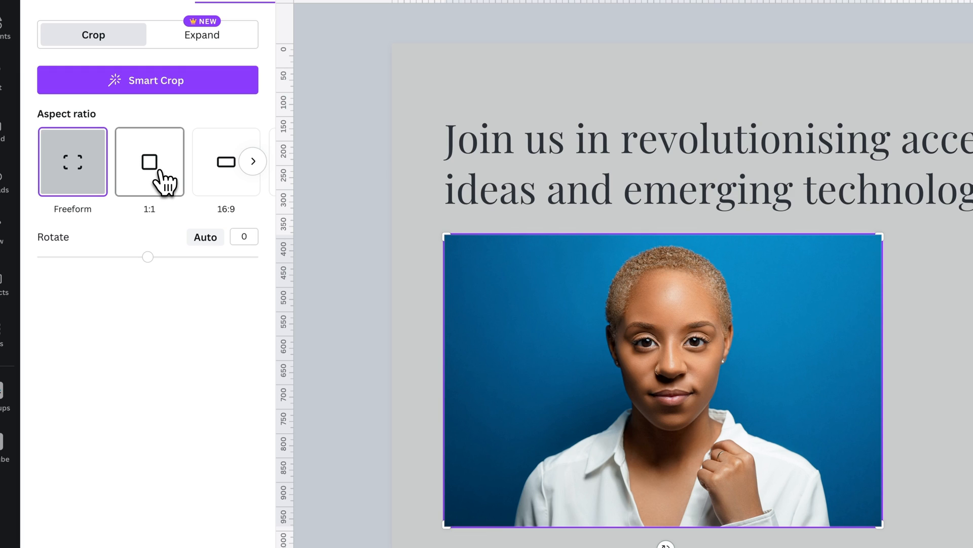
click(149, 161)
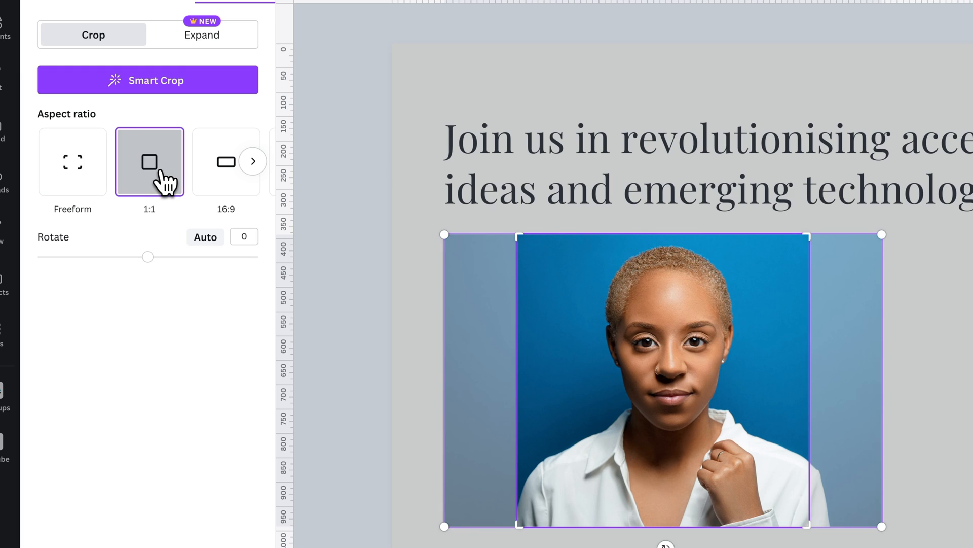
Step: Switch the crop to 16:9 across the woman's face and browse further aspect ratios
click(222, 161)
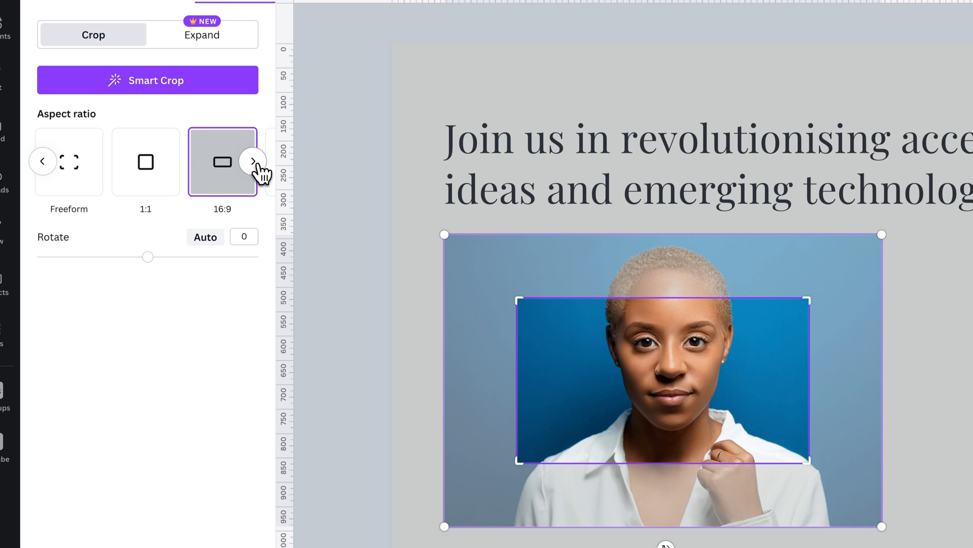
click(253, 162)
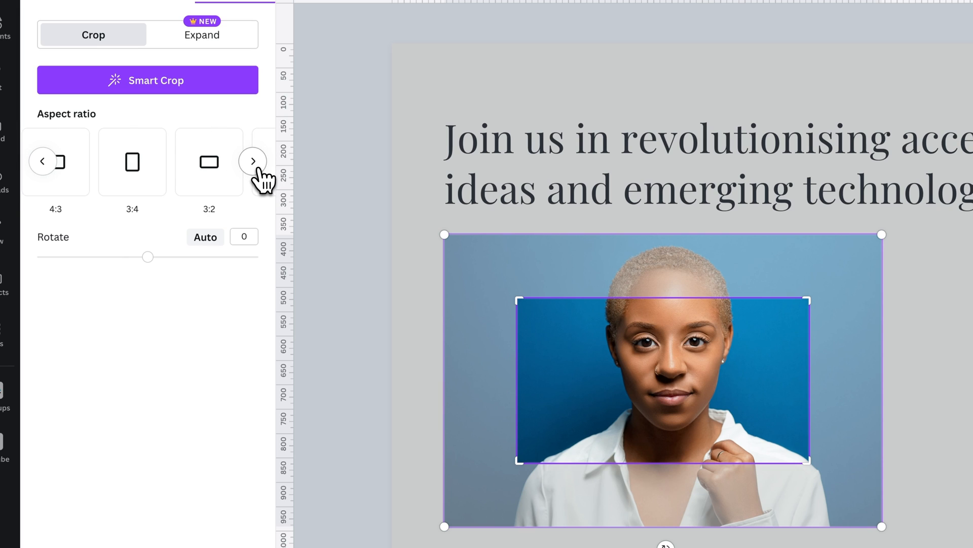
click(253, 160)
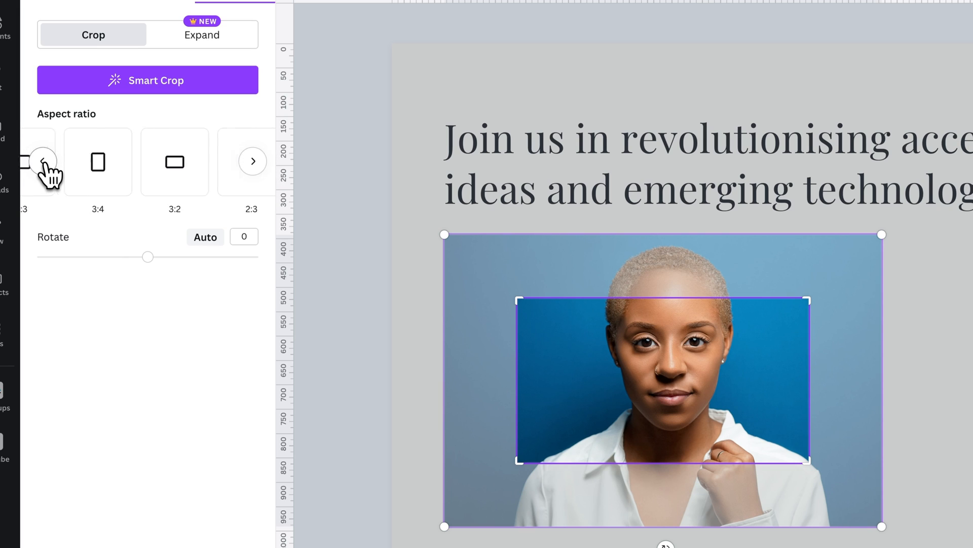
Step: Reshape the crop freeform around the face, then constrain it back to a 1:1 square
click(41, 162)
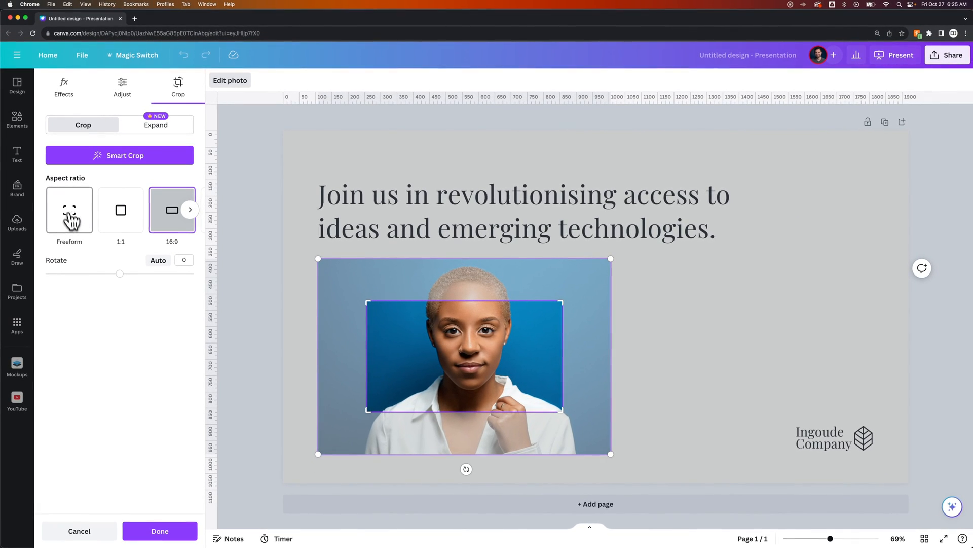
click(69, 210)
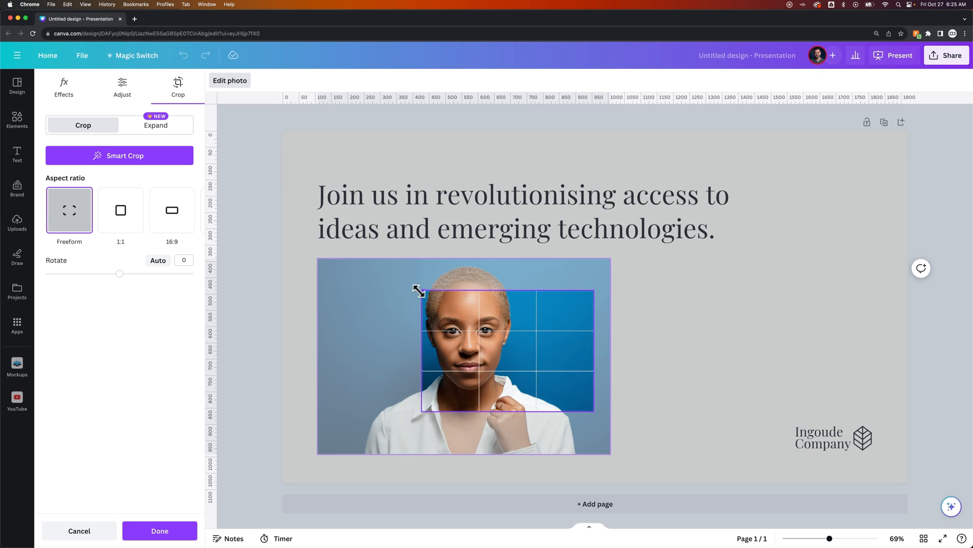
drag(421, 293, 405, 297)
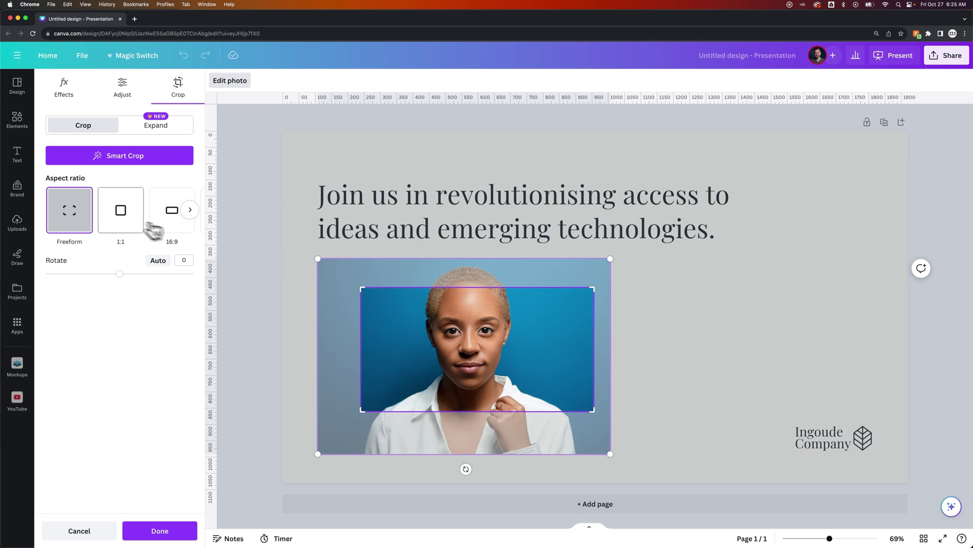
click(120, 211)
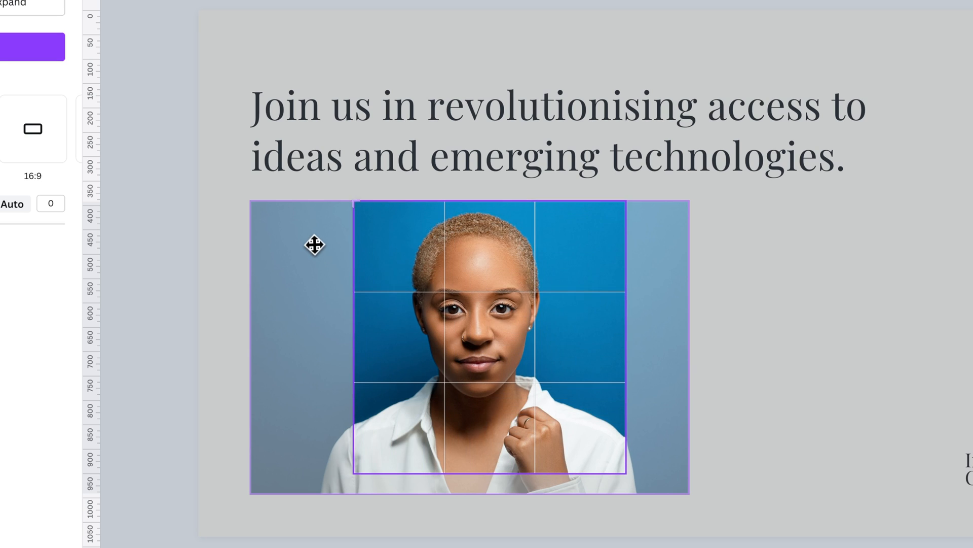
Step: Shift the photo and crop box so the square centres on the woman's face and shoulders
drag(315, 244, 582, 336)
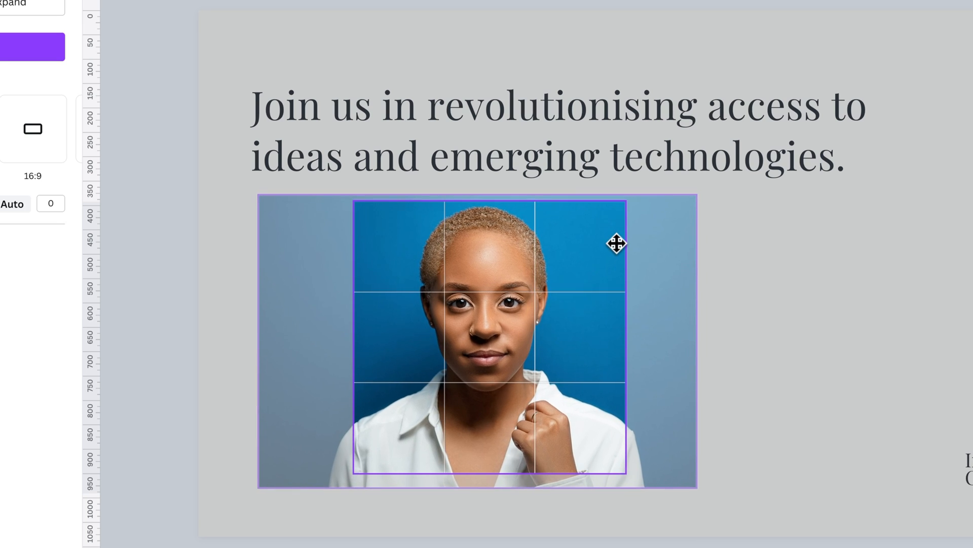
drag(617, 242, 627, 236)
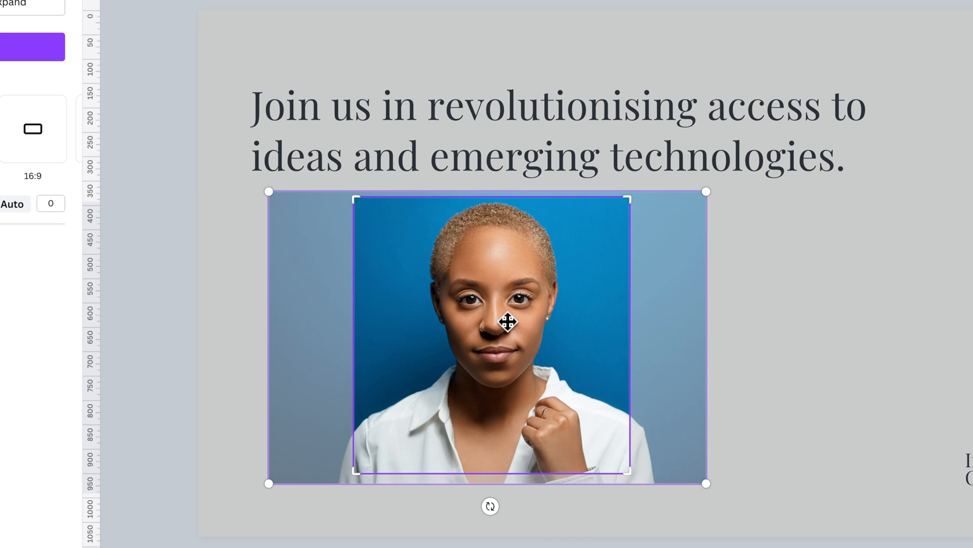
drag(509, 321, 509, 339)
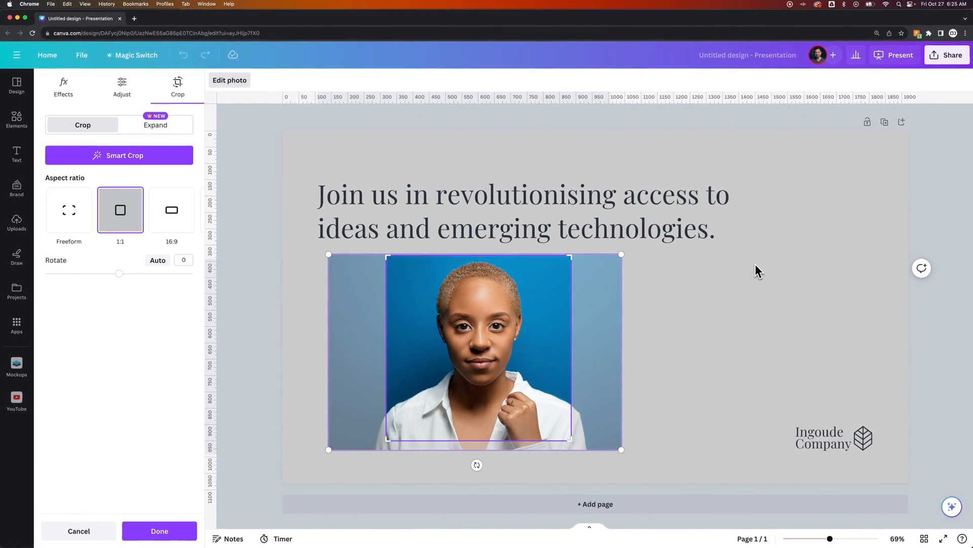
Step: Apply the square crop, then revert the photo to its full uncropped framing
click(158, 530)
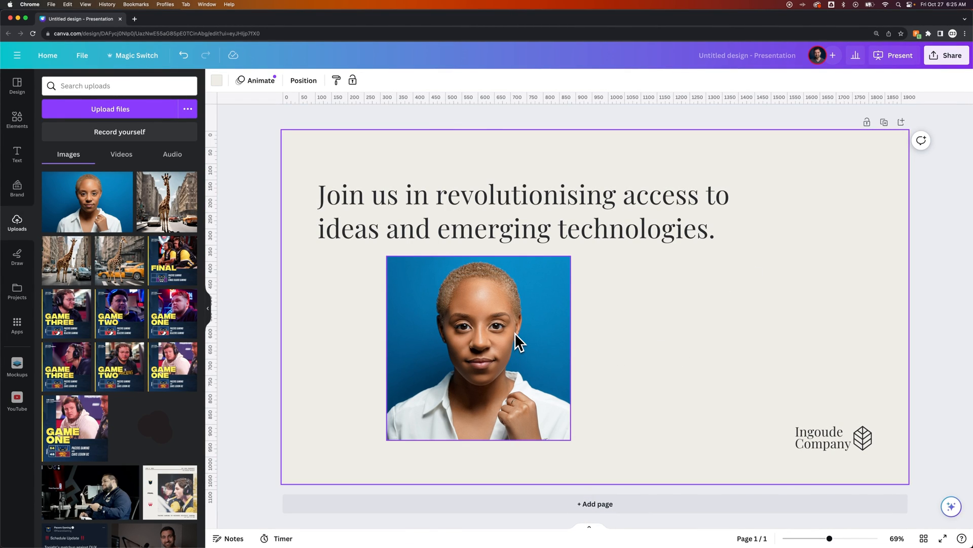
mouse_move(512, 334)
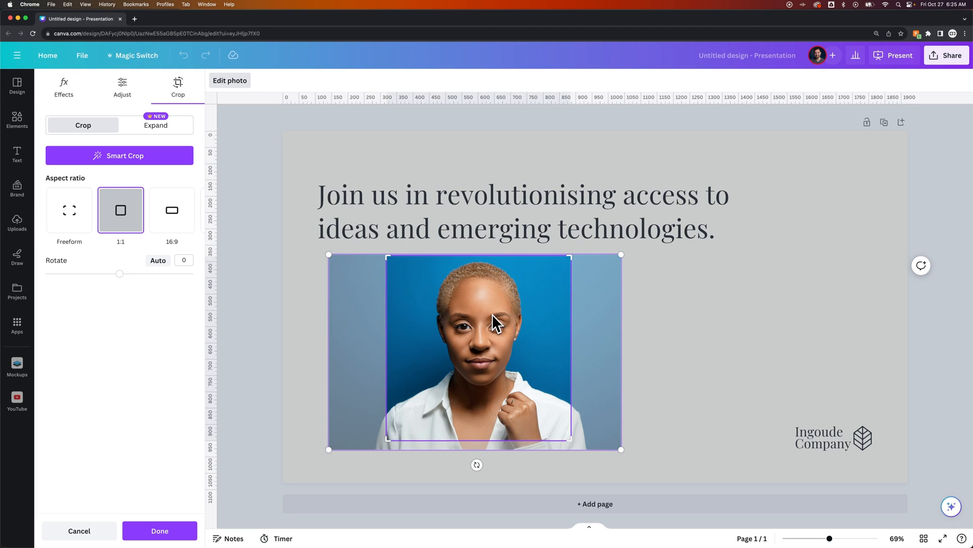
click(69, 211)
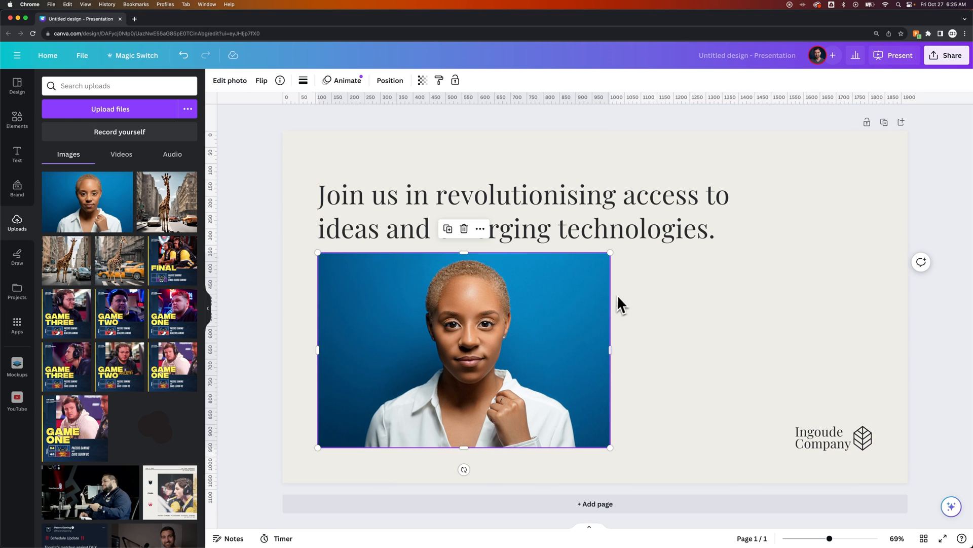
click(229, 80)
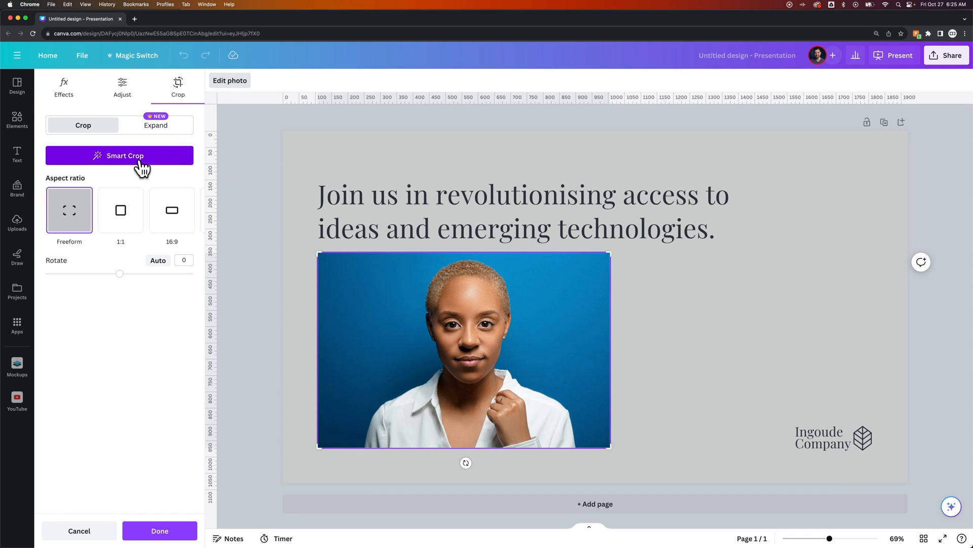
click(119, 156)
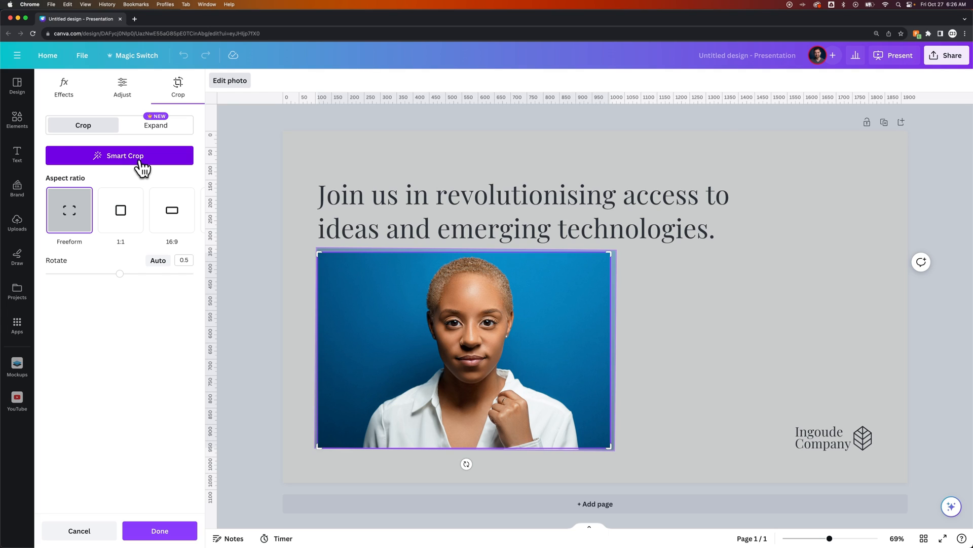
mouse_move(620, 279)
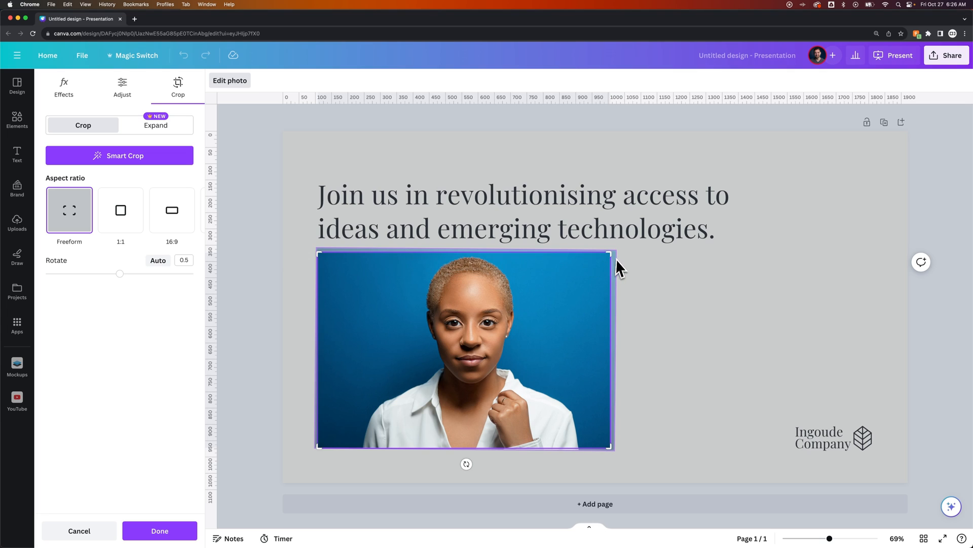
mouse_move(602, 386)
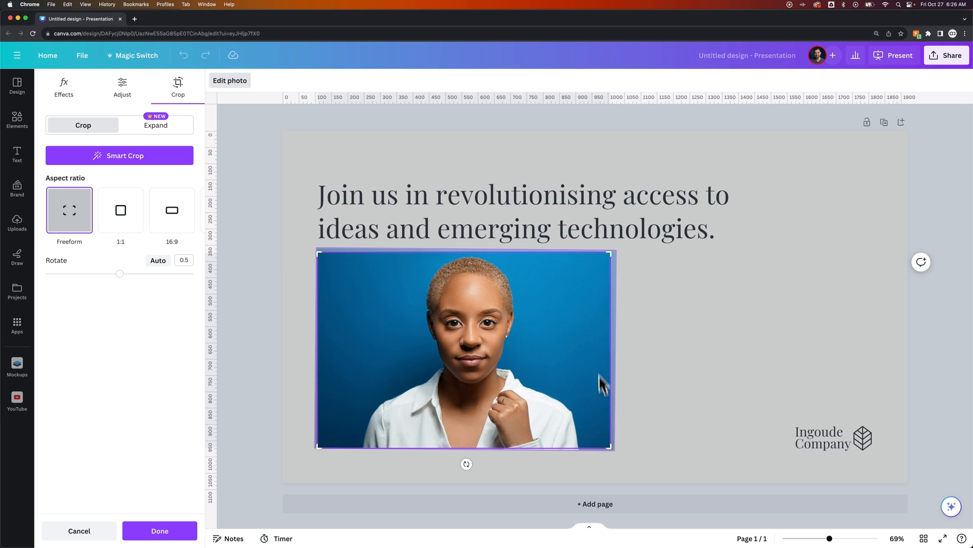
mouse_move(560, 306)
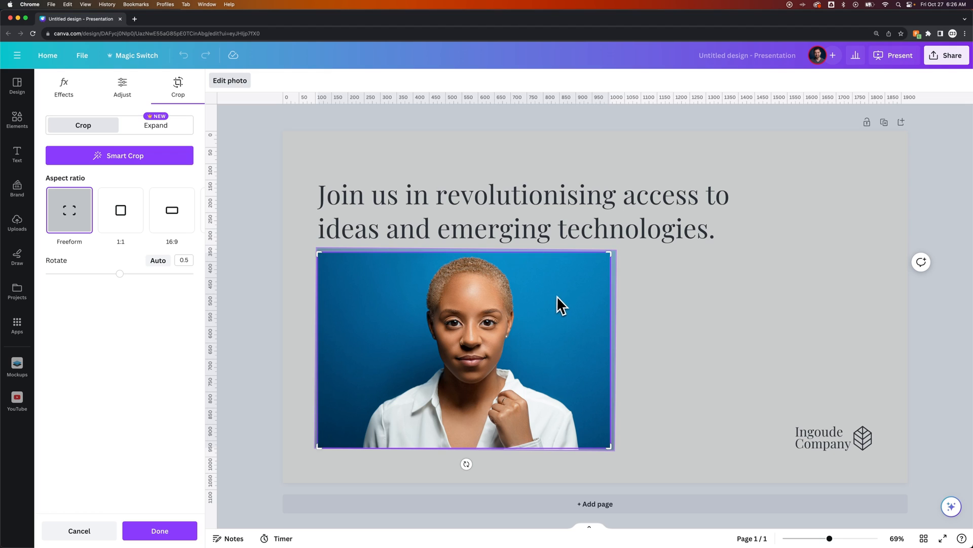
mouse_move(320, 274)
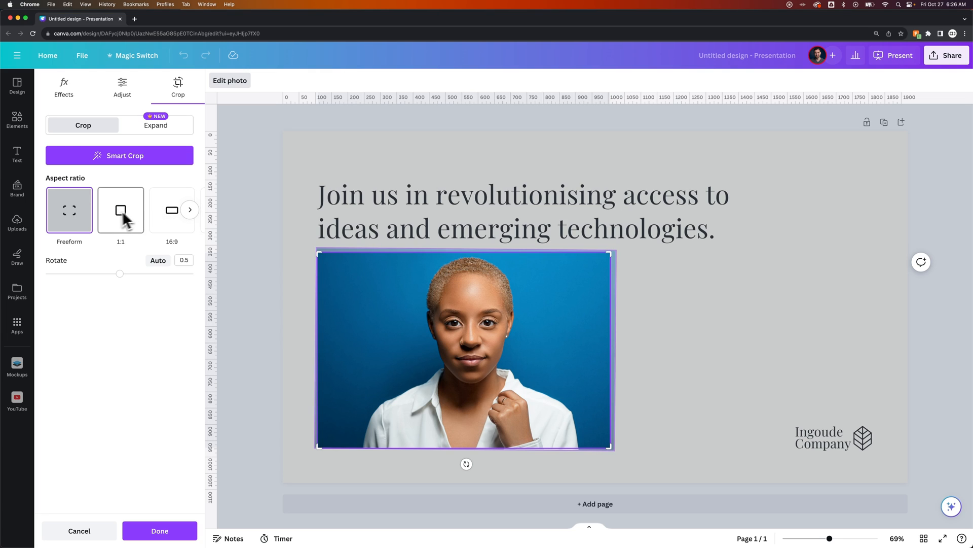
mouse_move(151, 186)
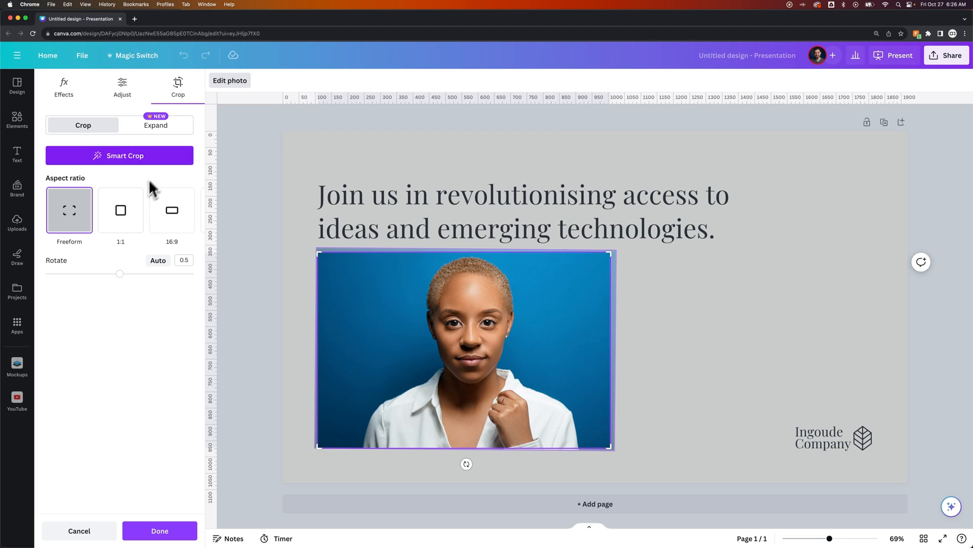
mouse_move(163, 131)
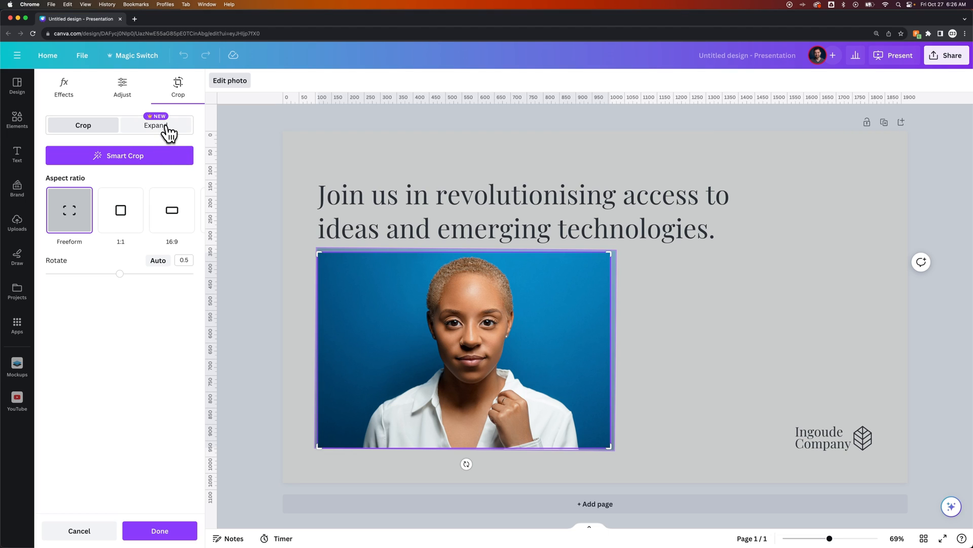
mouse_move(166, 133)
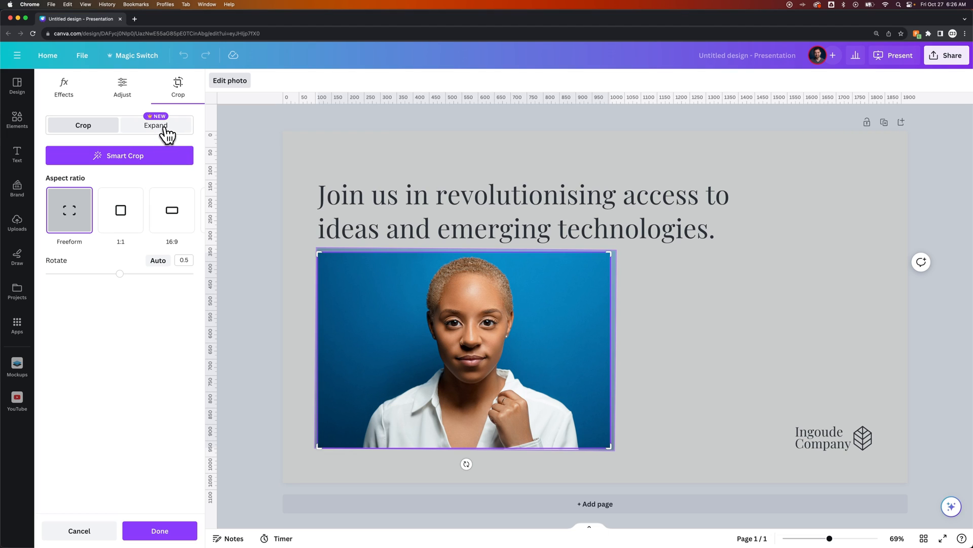
Step: Run Magic Expand on the portrait and preview the second widened version
click(156, 126)
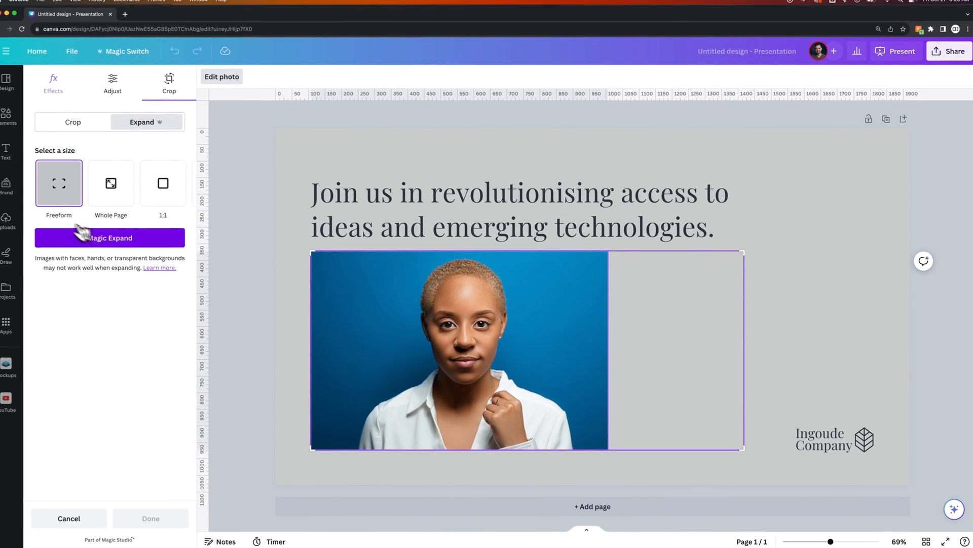
click(109, 237)
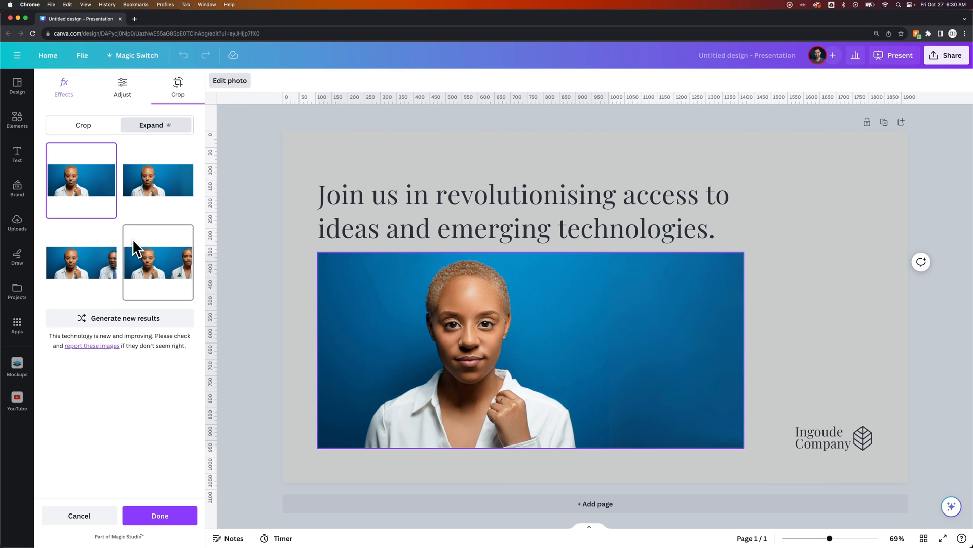
click(157, 181)
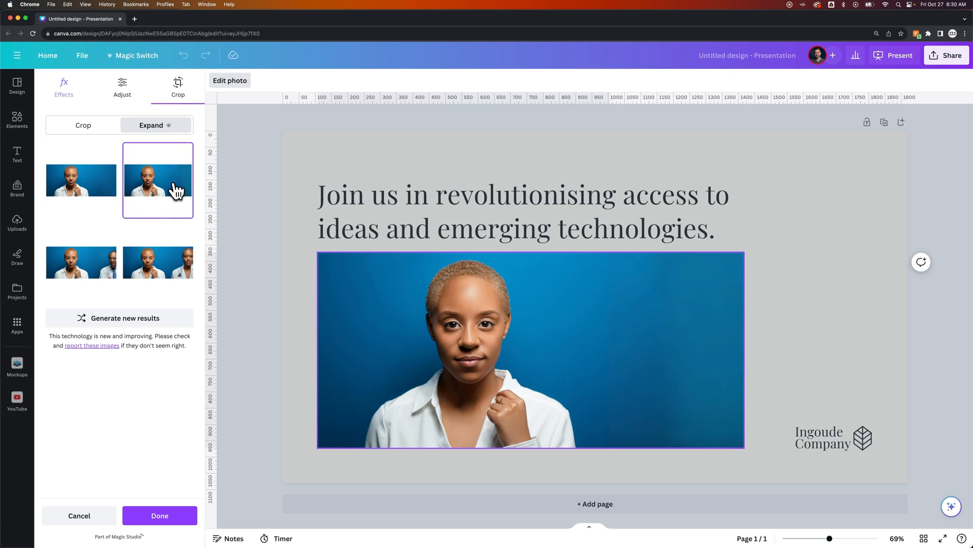
Step: Preview the third and fourth expanded versions, then return to the first
click(81, 261)
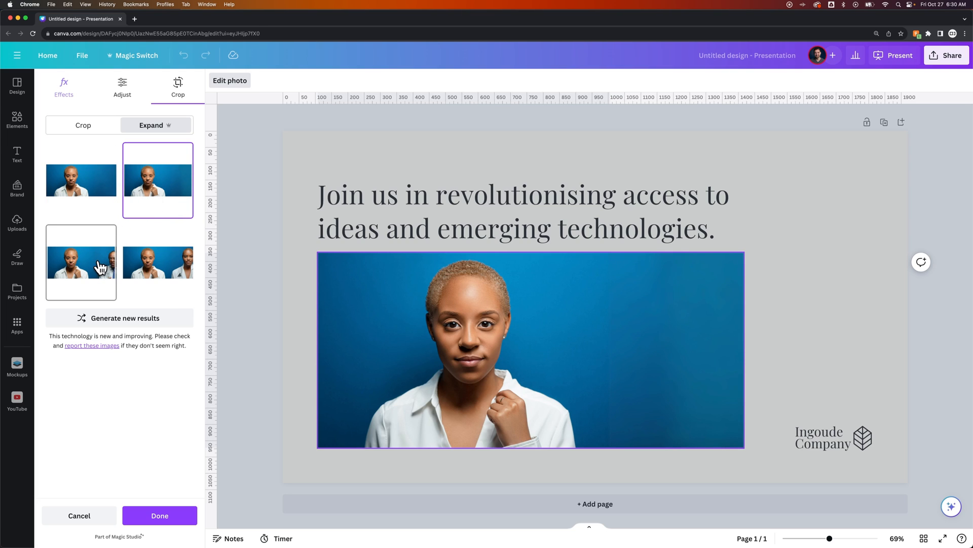
click(81, 261)
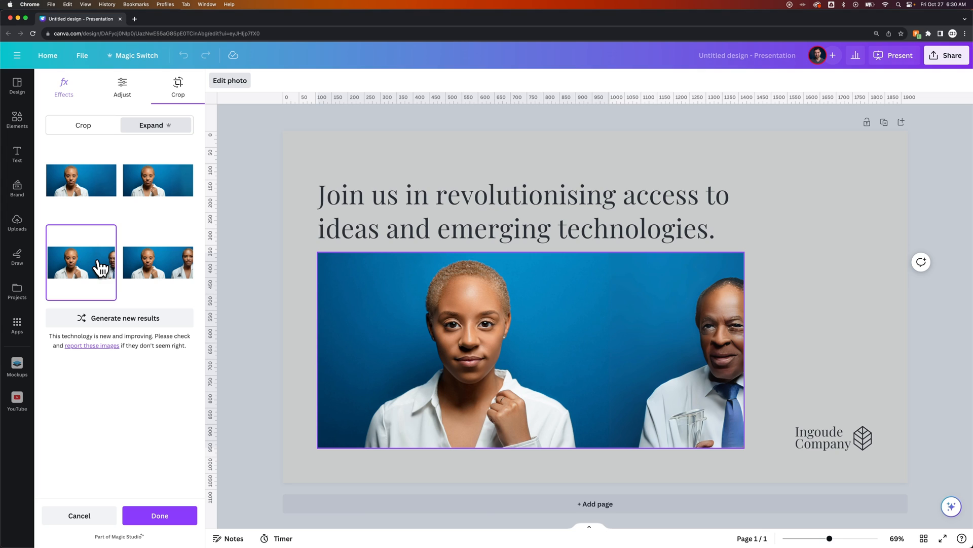
click(157, 261)
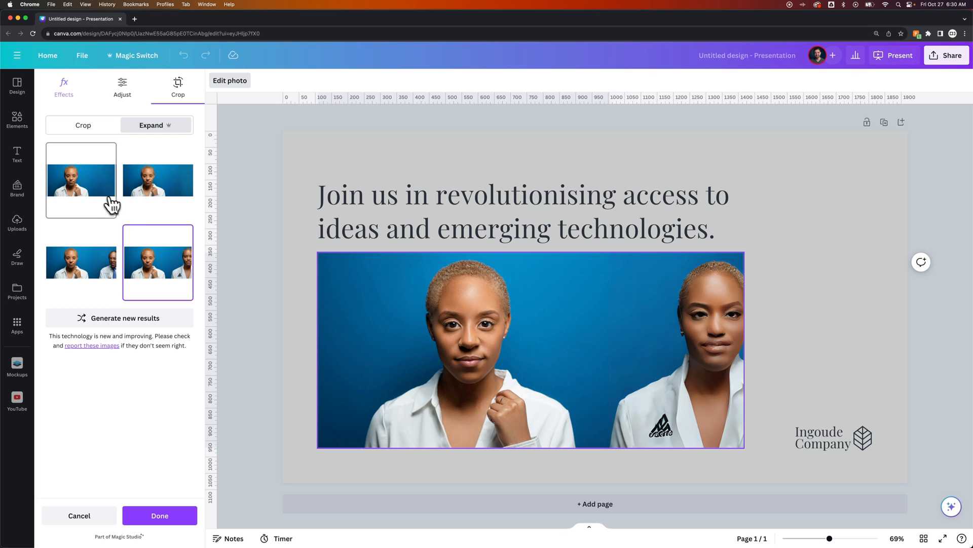
click(81, 180)
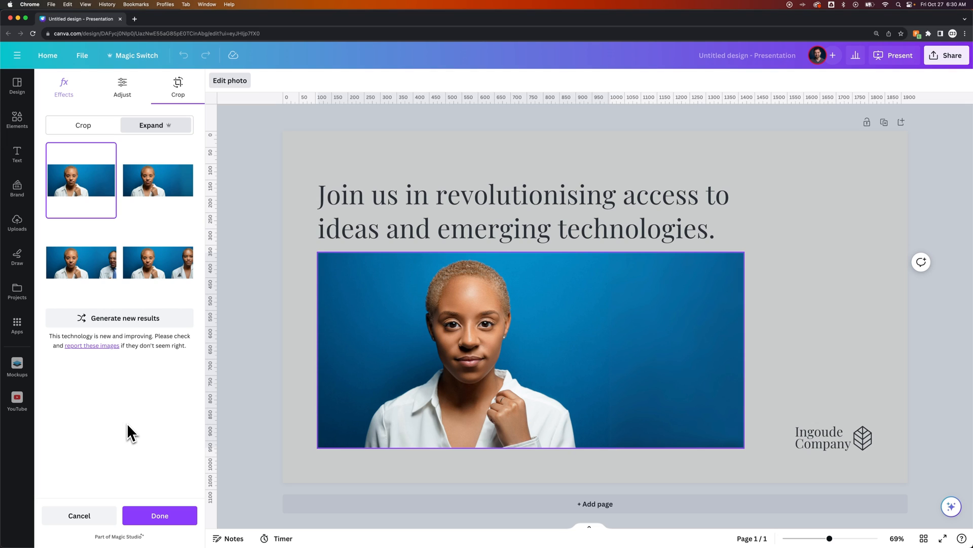
mouse_move(157, 413)
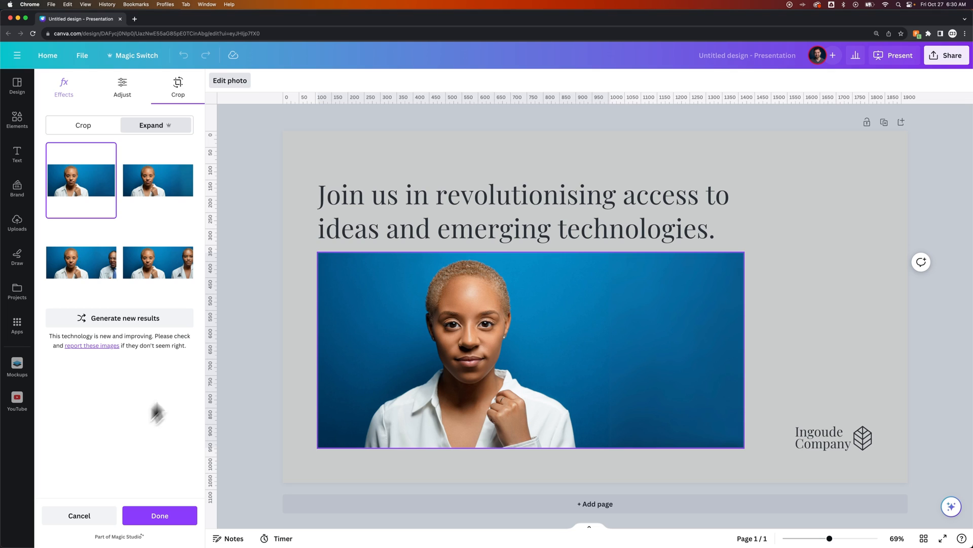
mouse_move(283, 233)
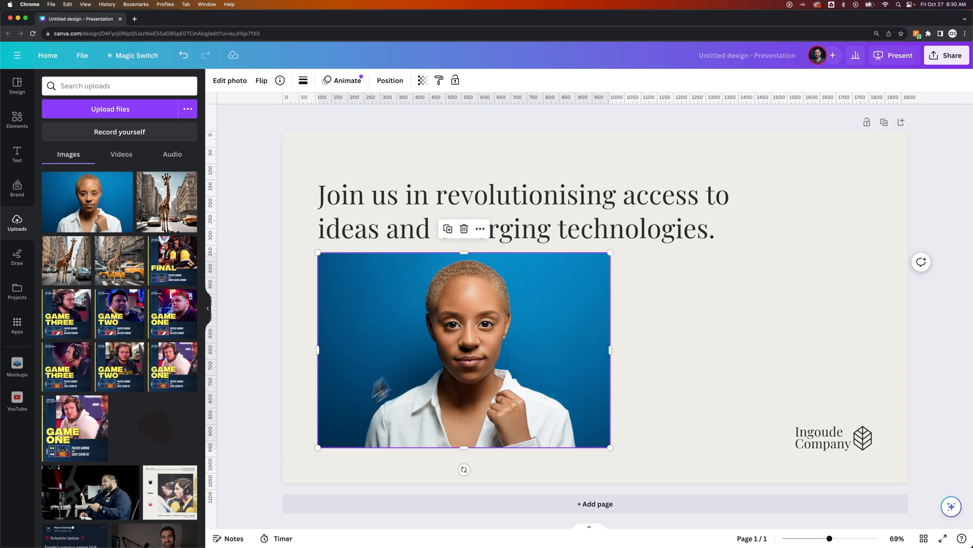
Step: Run Magic Expand again with the expansion size set to 16:9
click(229, 80)
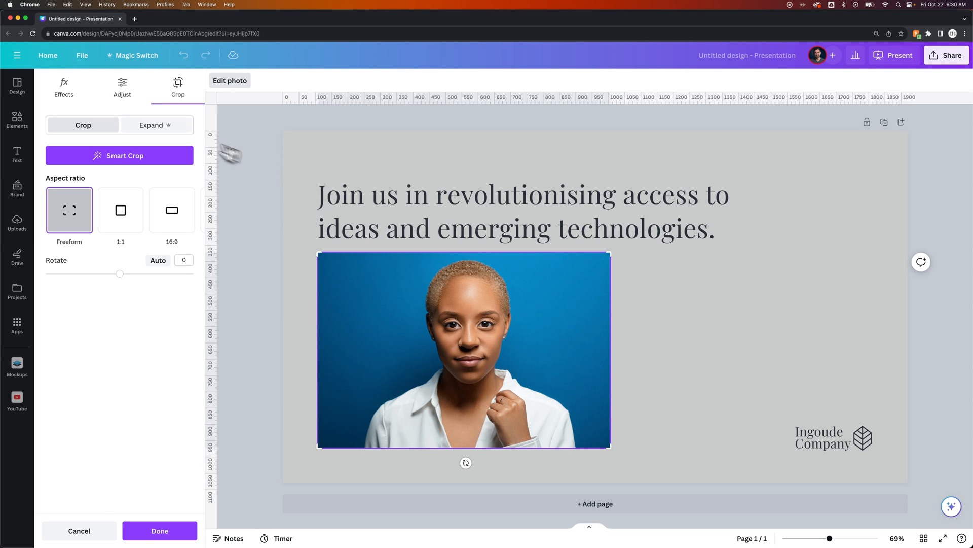
click(150, 126)
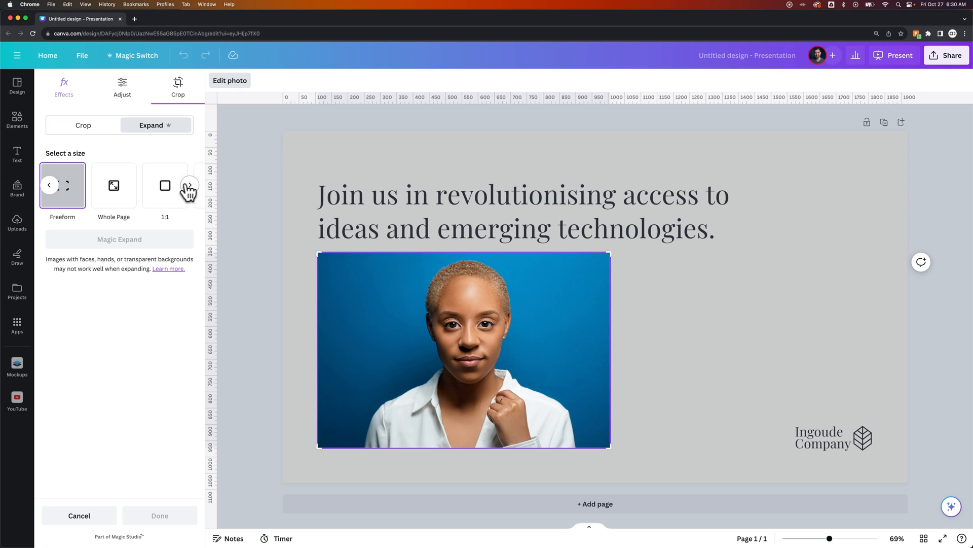
click(189, 185)
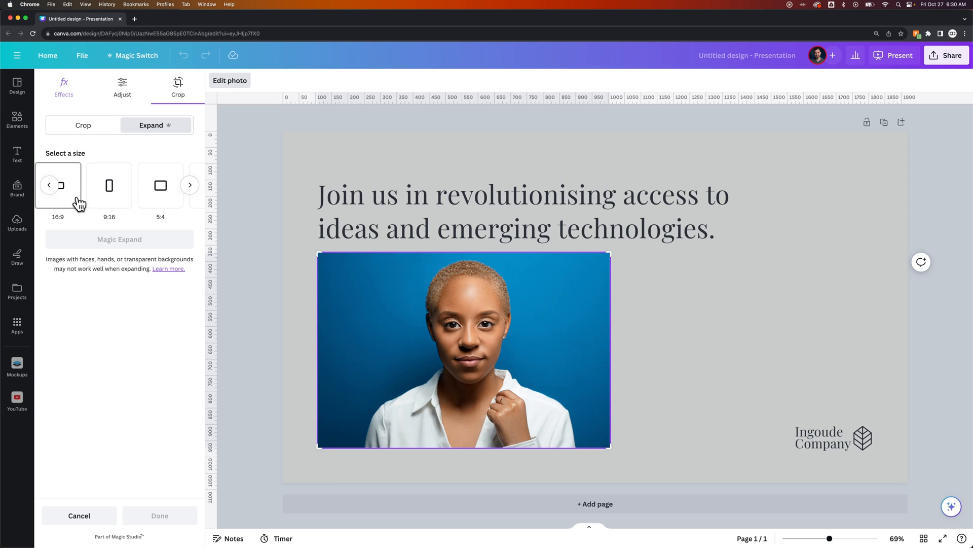
click(170, 185)
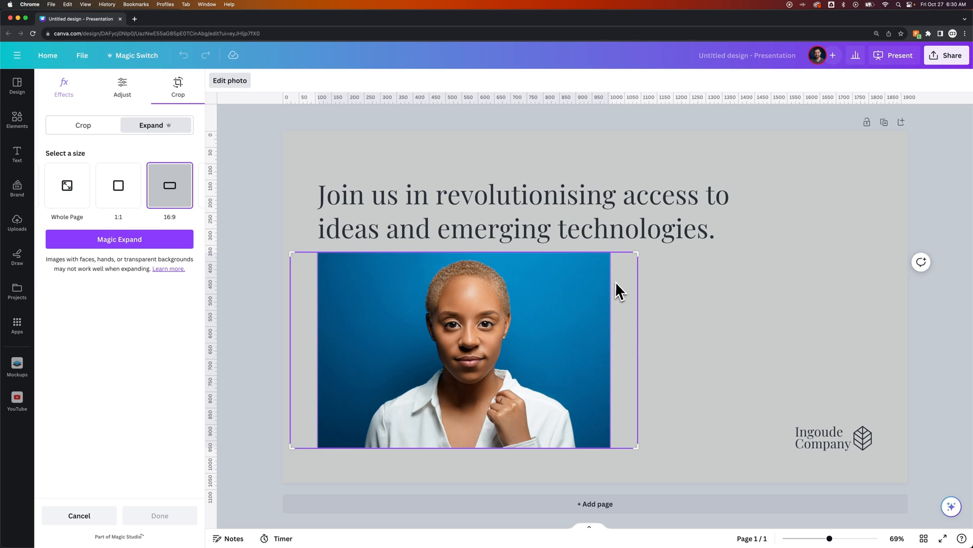
mouse_move(339, 266)
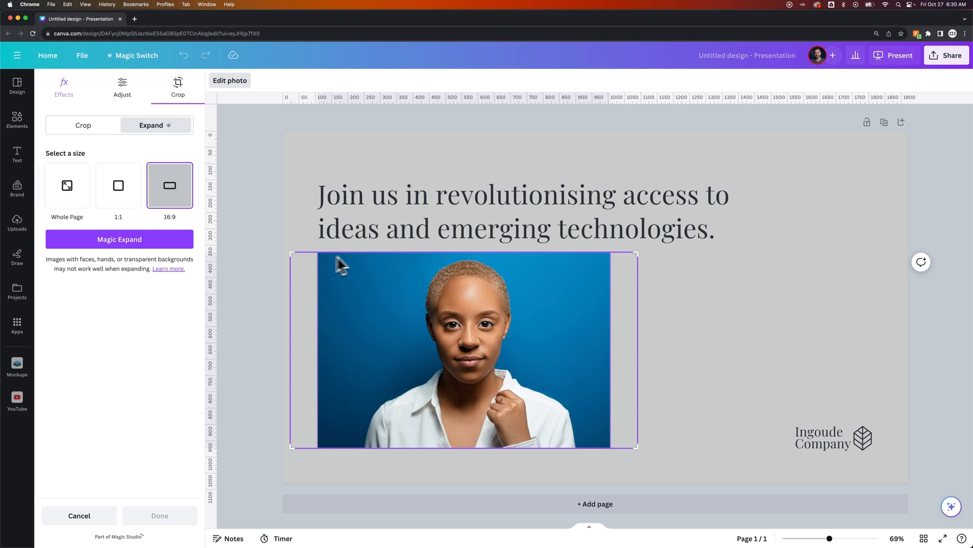
mouse_move(478, 282)
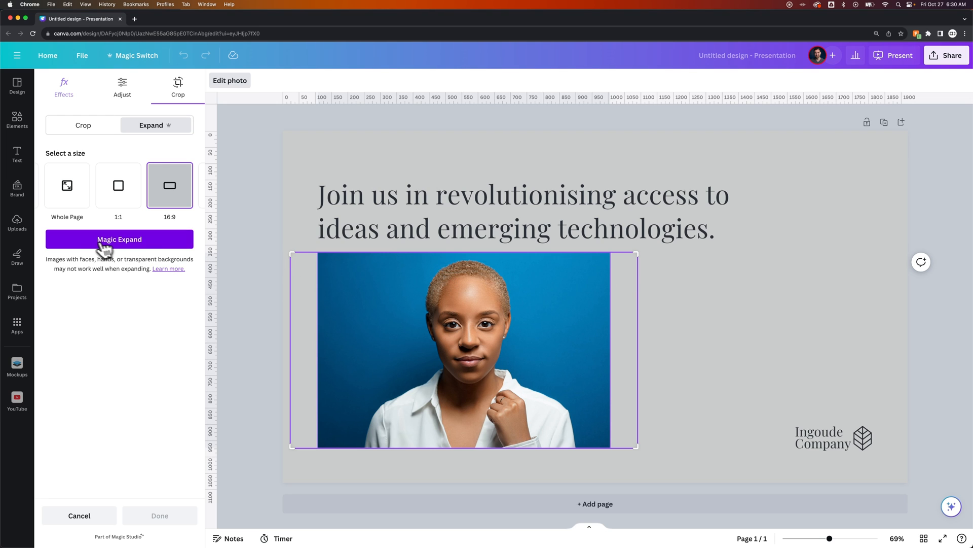
click(119, 240)
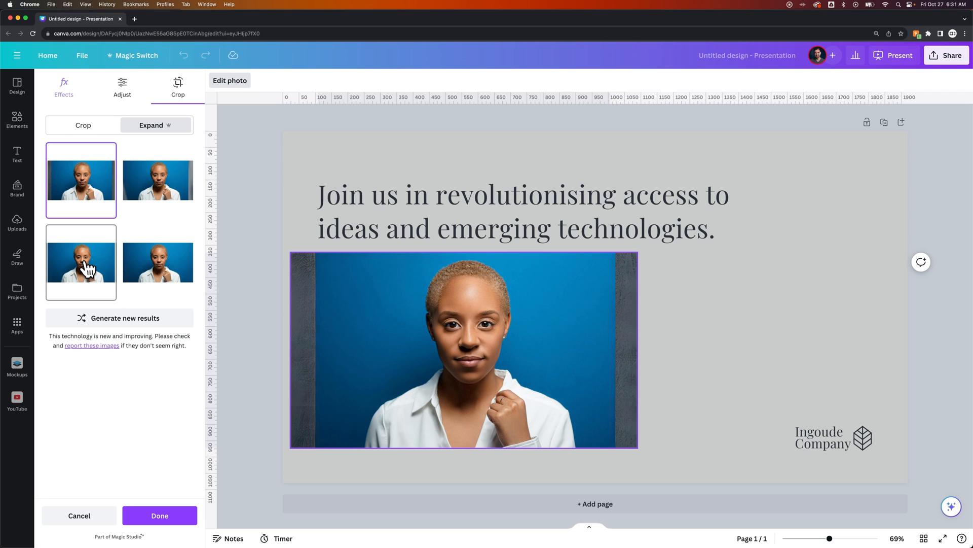
Step: Preview the third and fourth 16:9 versions, then apply a narrower right-side crop with Done
click(81, 261)
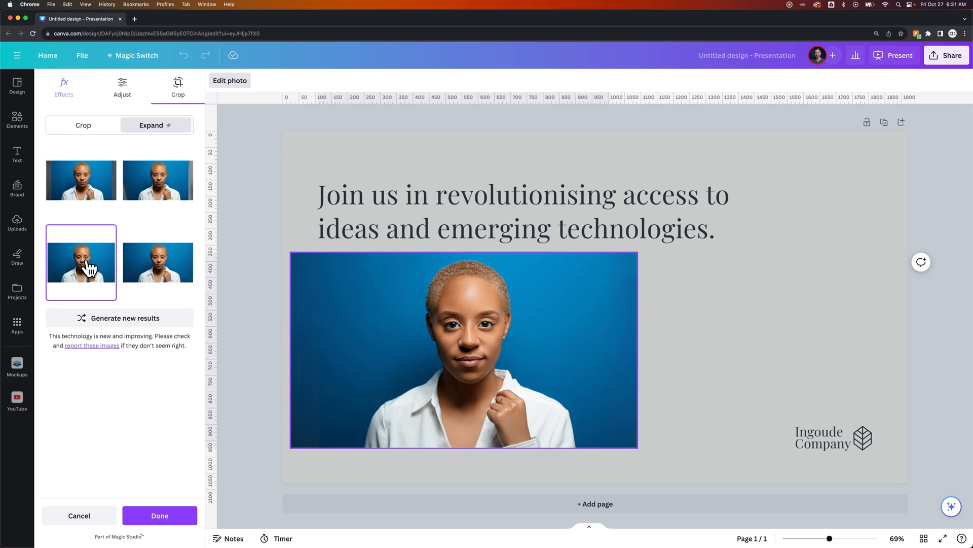
click(157, 262)
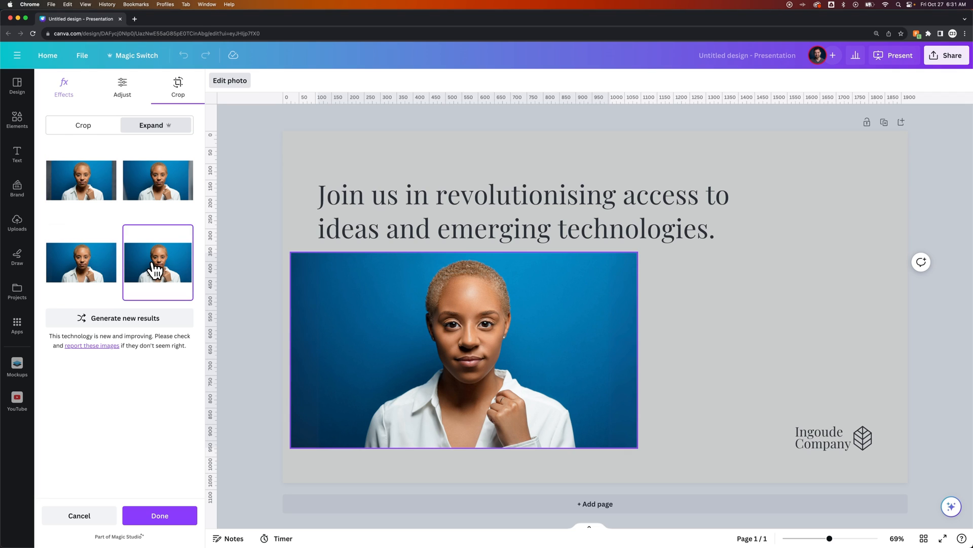
mouse_move(142, 267)
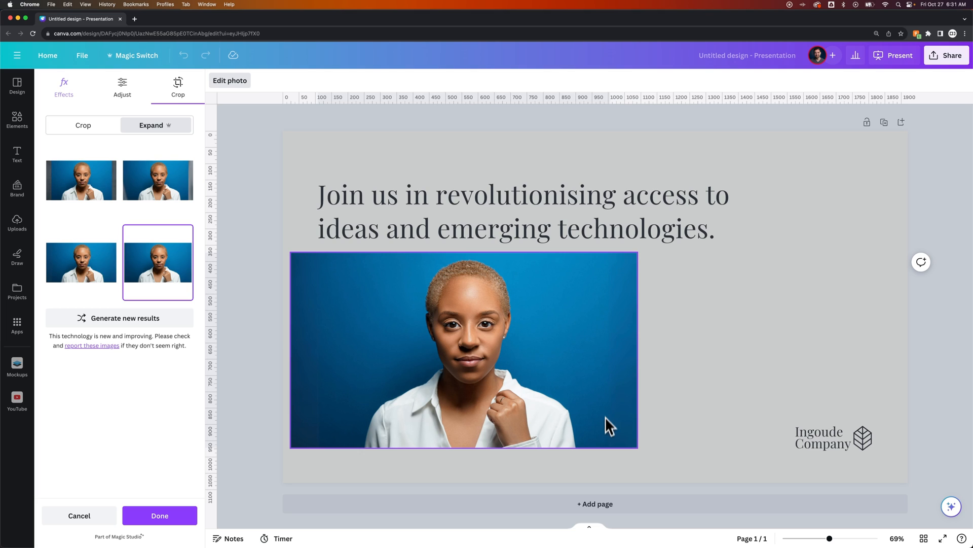
mouse_move(323, 323)
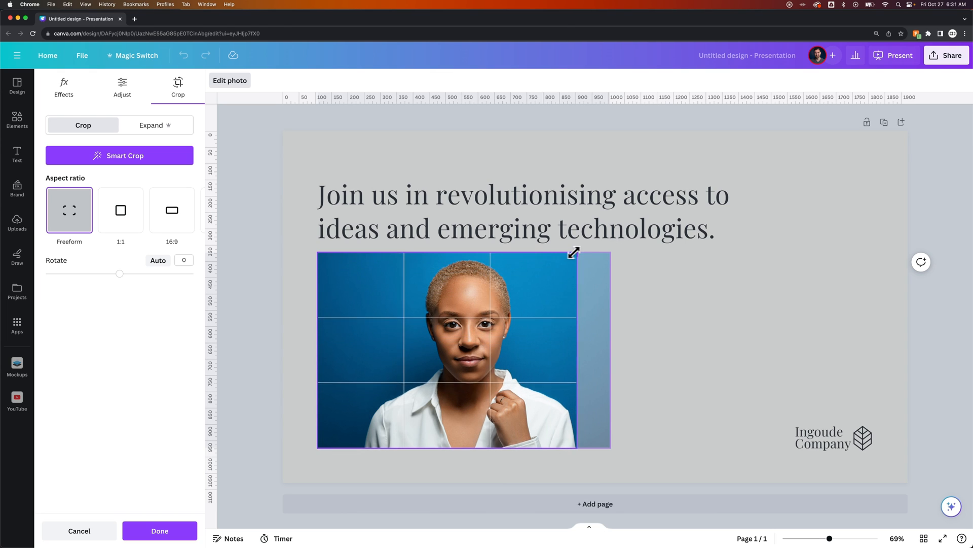
click(159, 531)
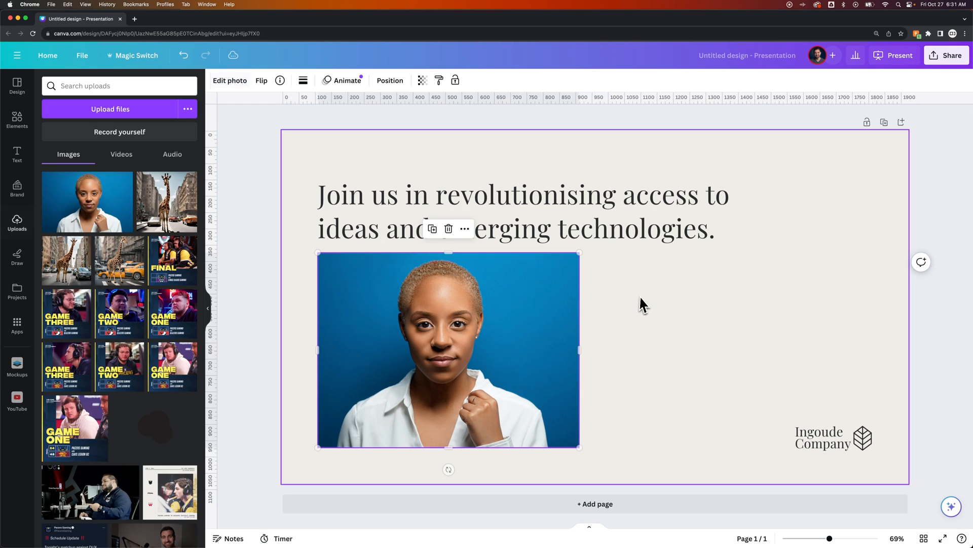